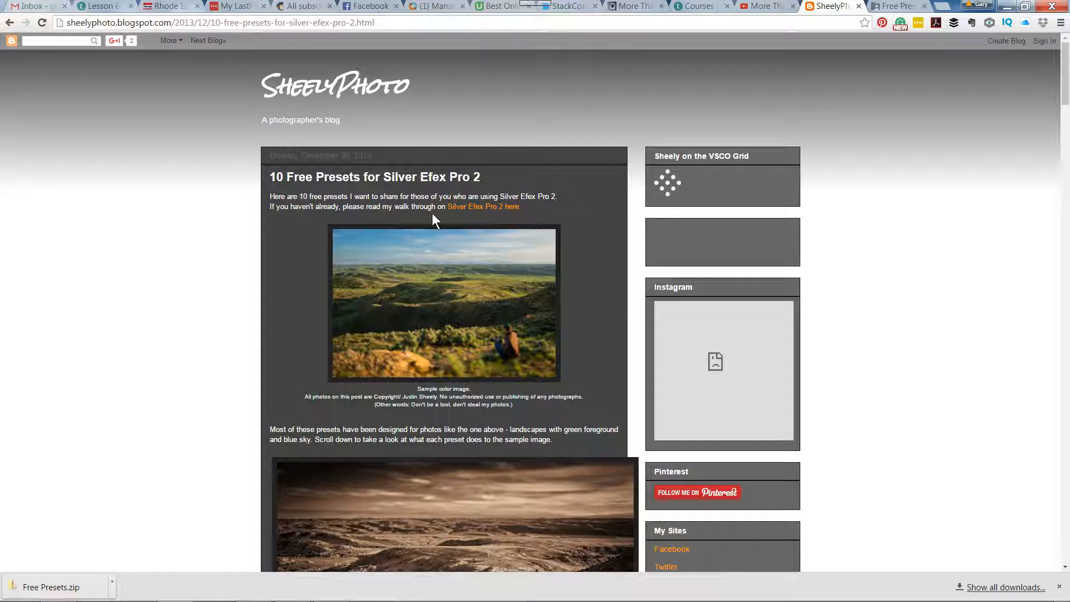
Step: Scroll past the preset sample images to the 'To download the presets click here' paragraph
{"action": "scroll", "scroll_direction": "down", "scroll_amount": 3}
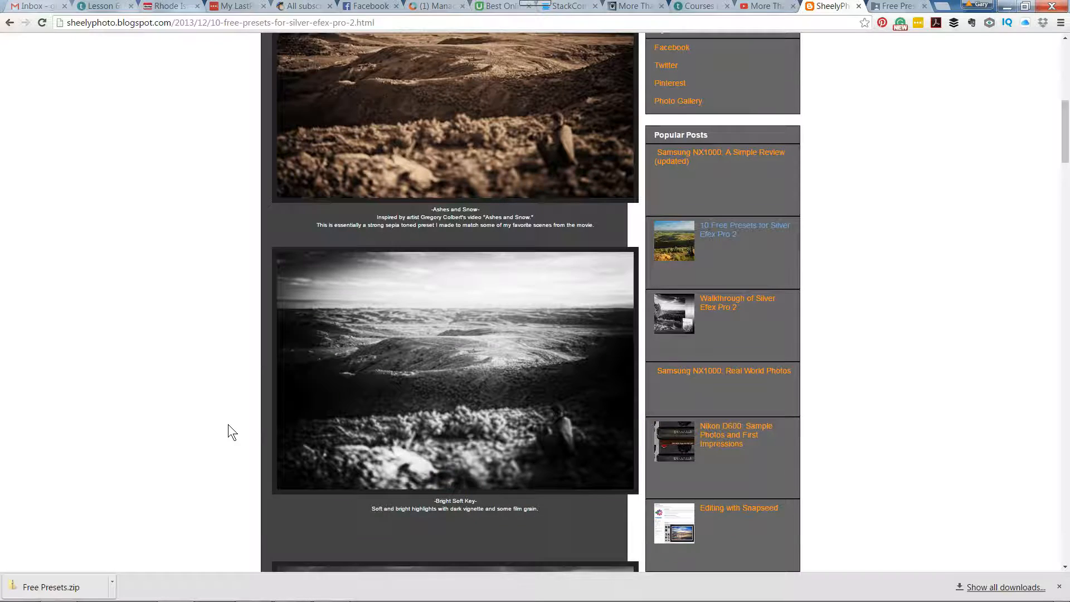
{"action": "scroll", "scroll_direction": "down", "scroll_amount": 3}
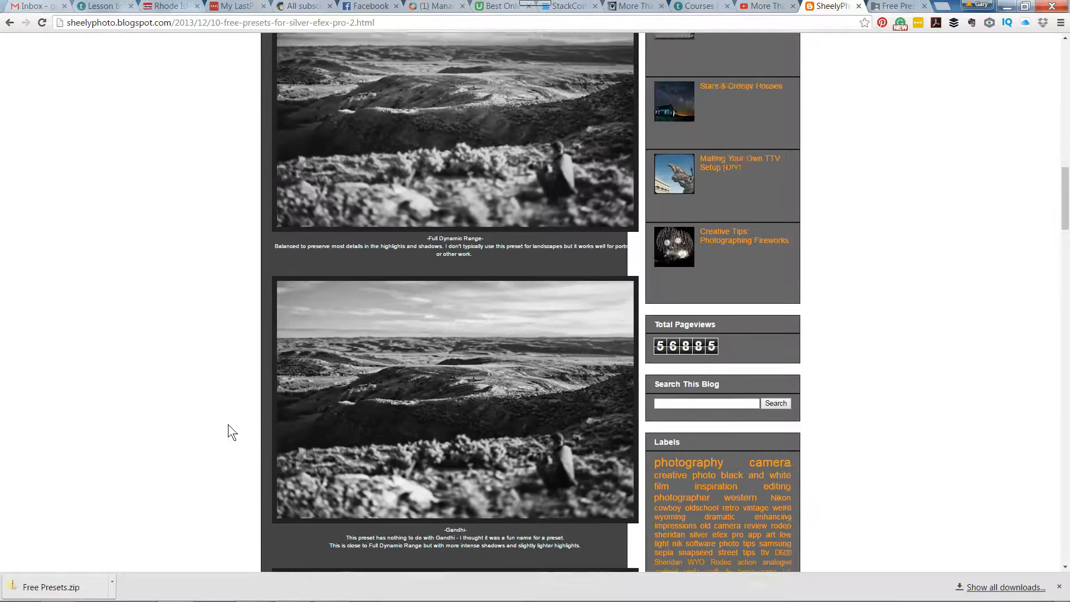
{"action": "scroll", "scroll_direction": "down", "scroll_amount": 3}
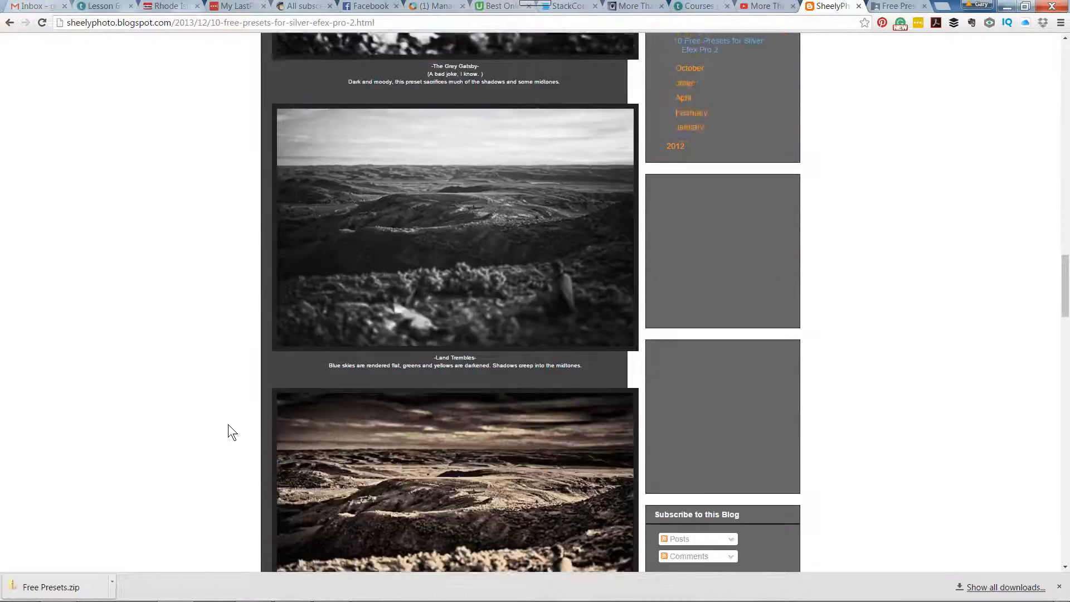
{"action": "scroll", "scroll_direction": "down", "scroll_amount": 3}
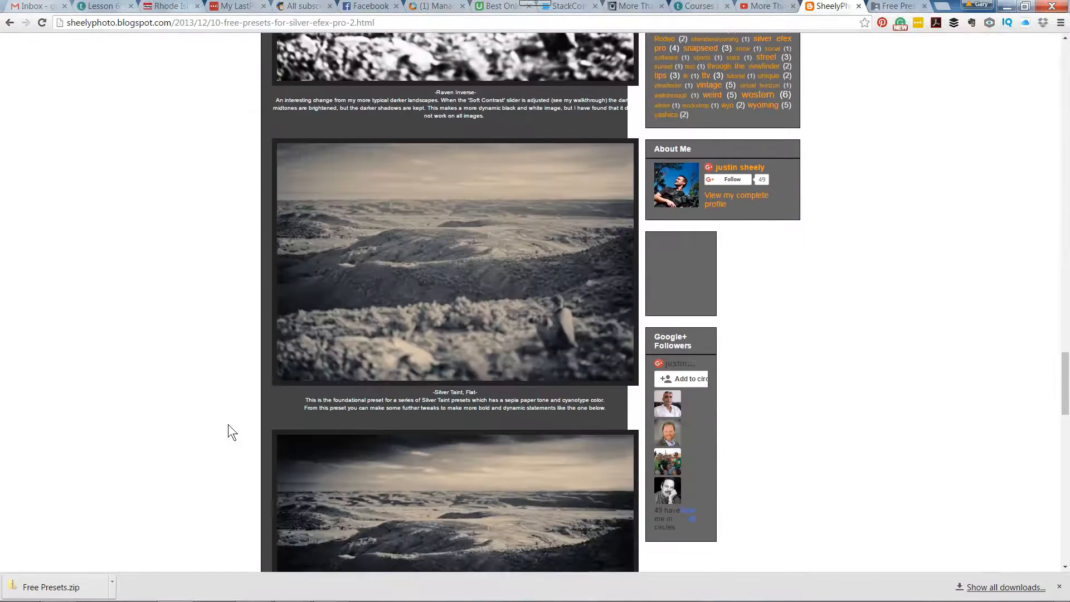
{"action": "scroll", "scroll_direction": "down", "scroll_amount": 3}
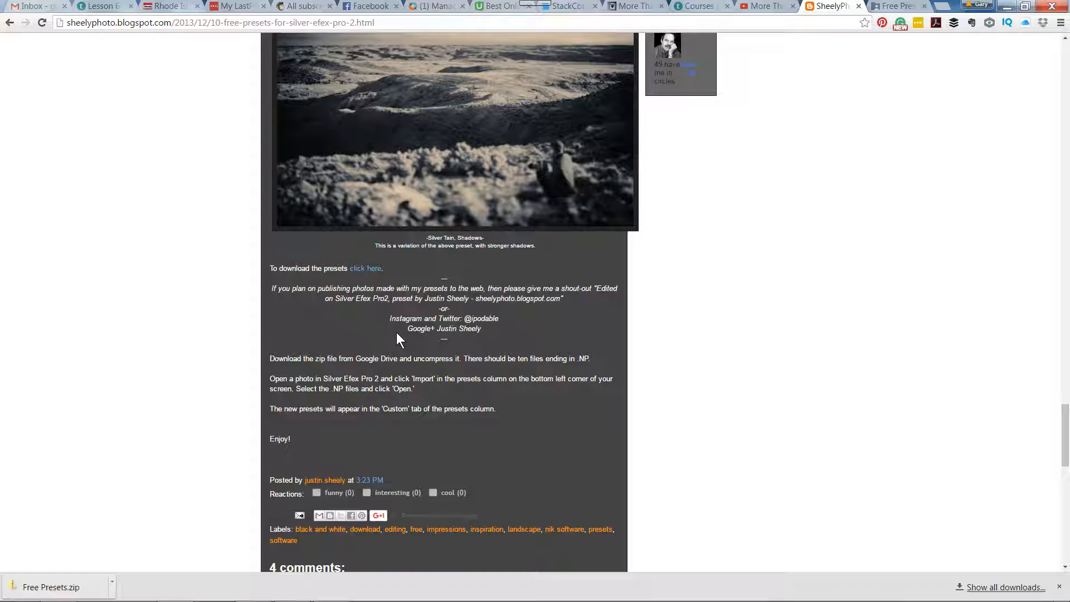
{"action": "mouse_move", "coordinate": [365, 267]}
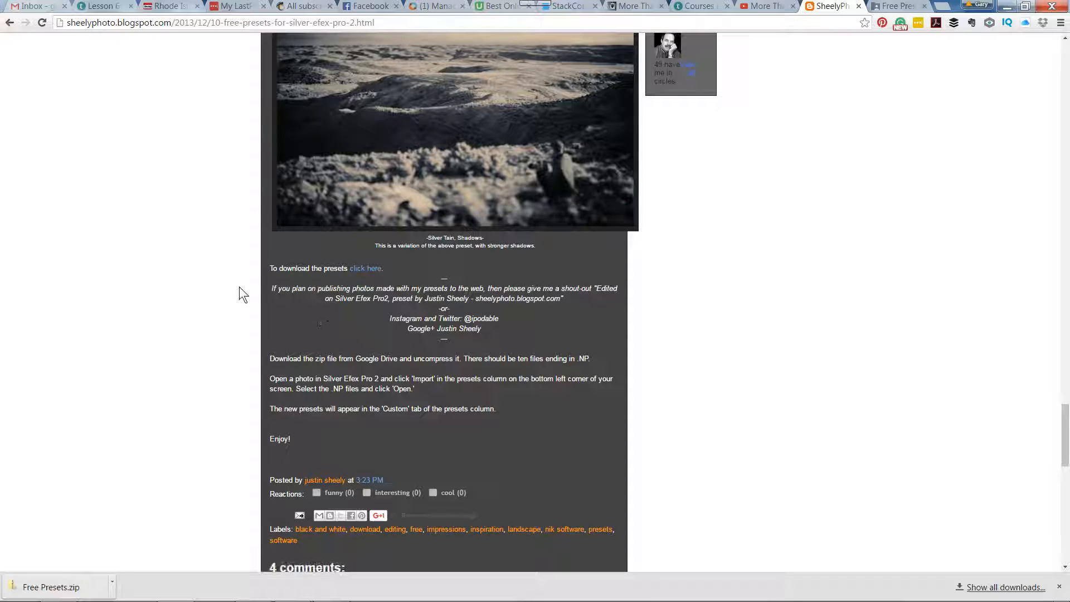
Step: View Free Presets.zip in the shared Google Drive folder, then return to the downloaded zip in Explorer
{"action": "left_click", "coordinate": [366, 267]}
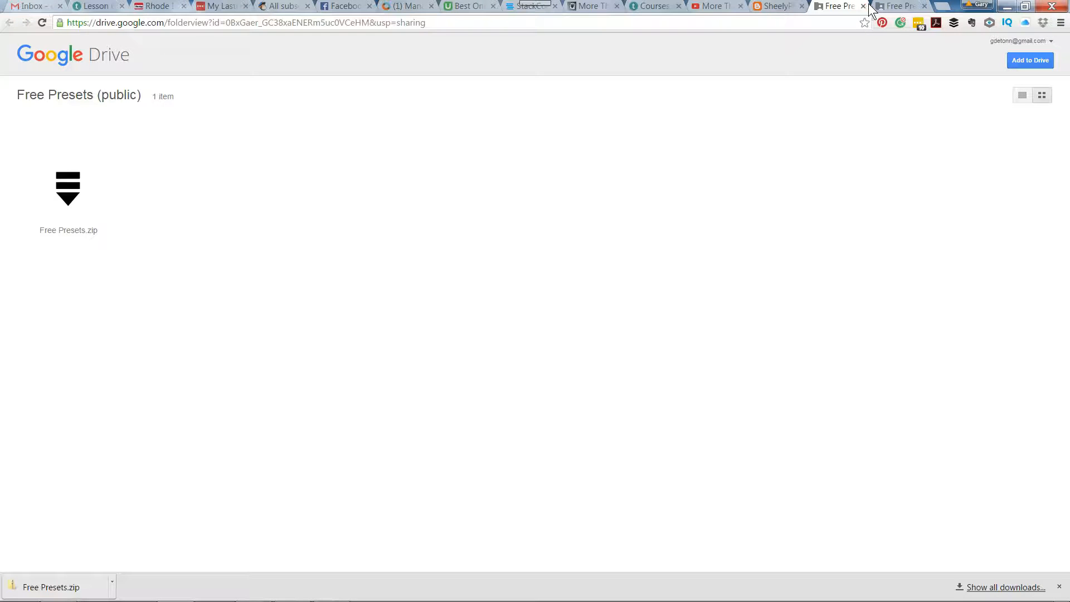
{"action": "left_click", "coordinate": [863, 5]}
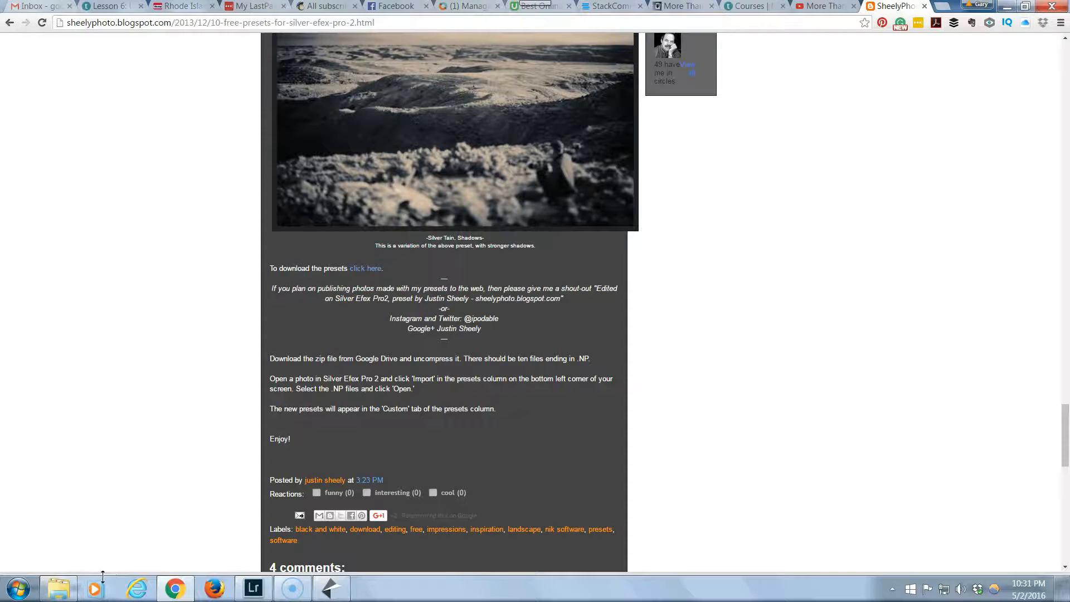
{"action": "left_click", "coordinate": [365, 267]}
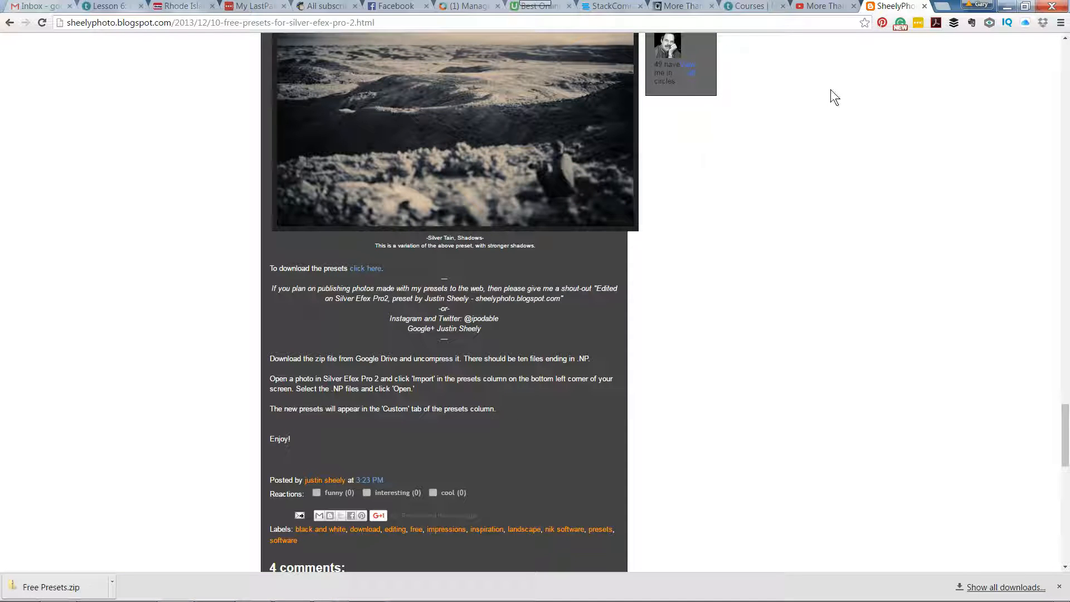
{"action": "left_click", "coordinate": [253, 587]}
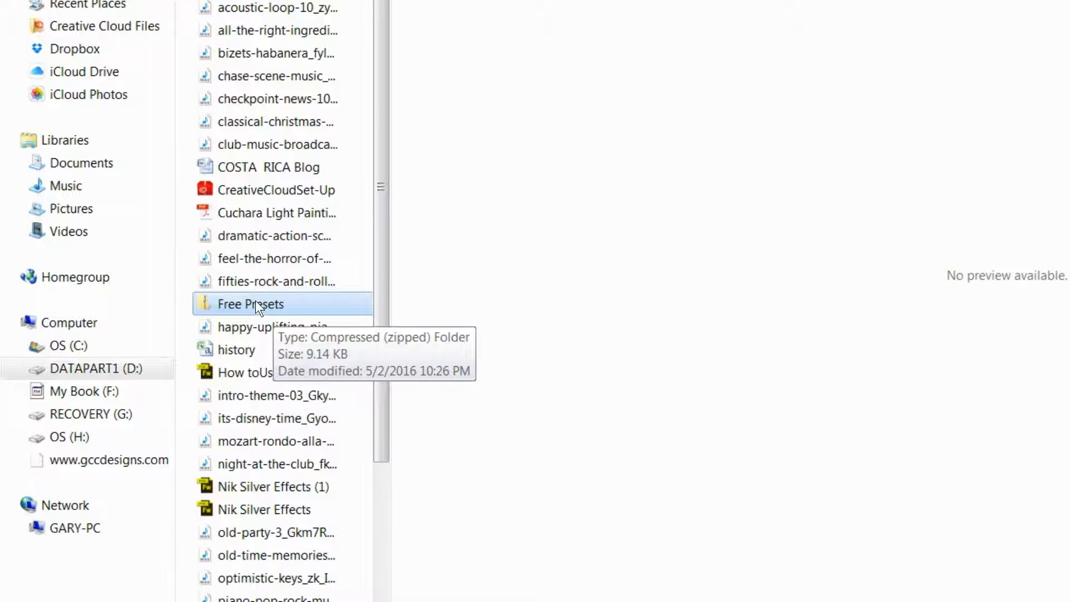
Step: Start Extract All on Free Presets.zip and browse the user folder for a destination
{"action": "right_click", "coordinate": [258, 304]}
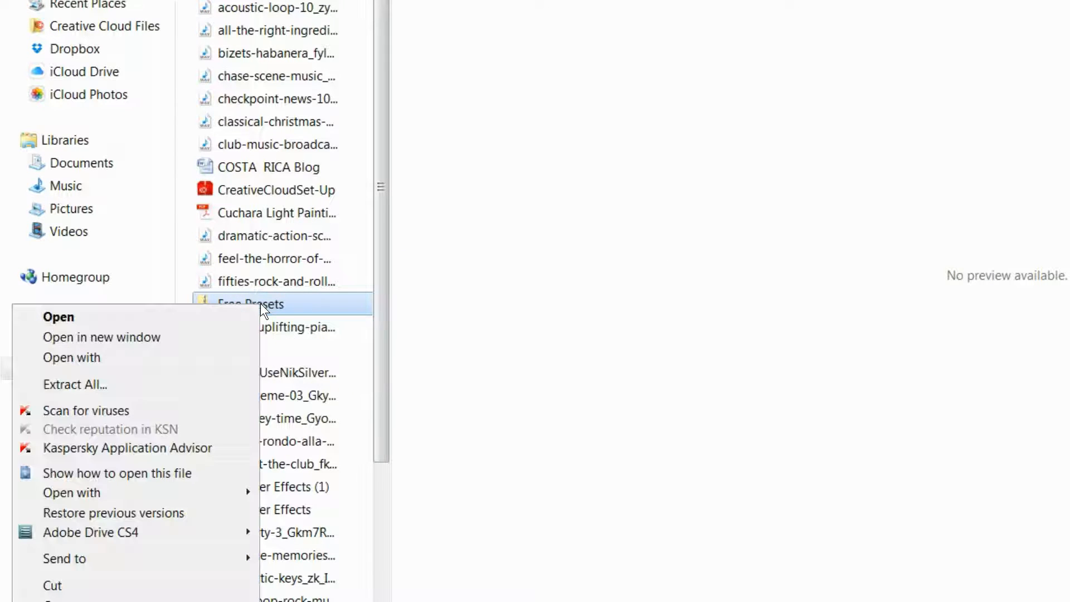
{"action": "left_click", "coordinate": [75, 384]}
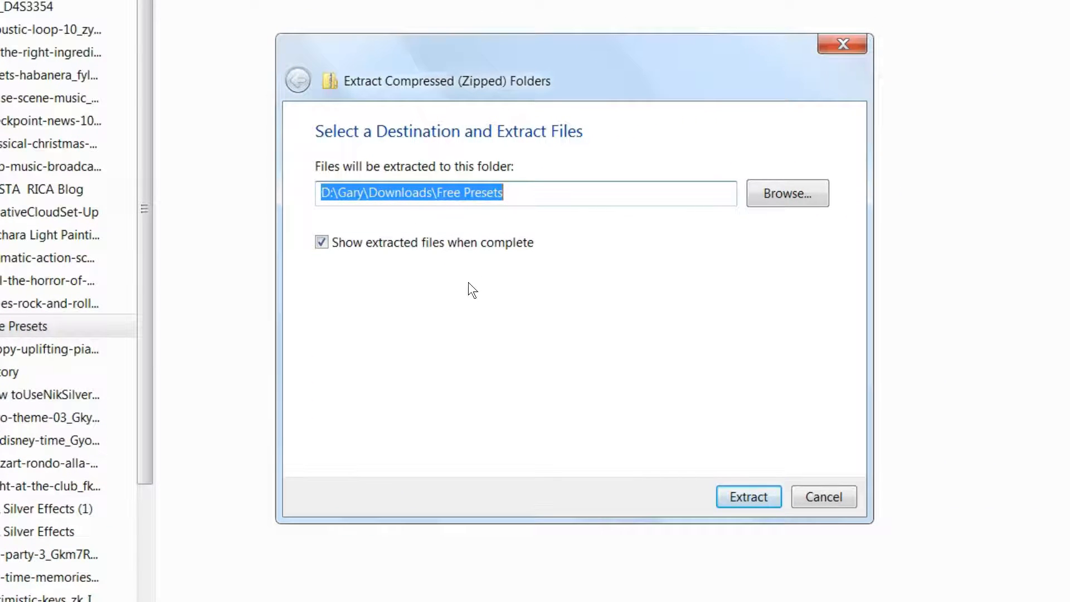
{"action": "left_click", "coordinate": [786, 194]}
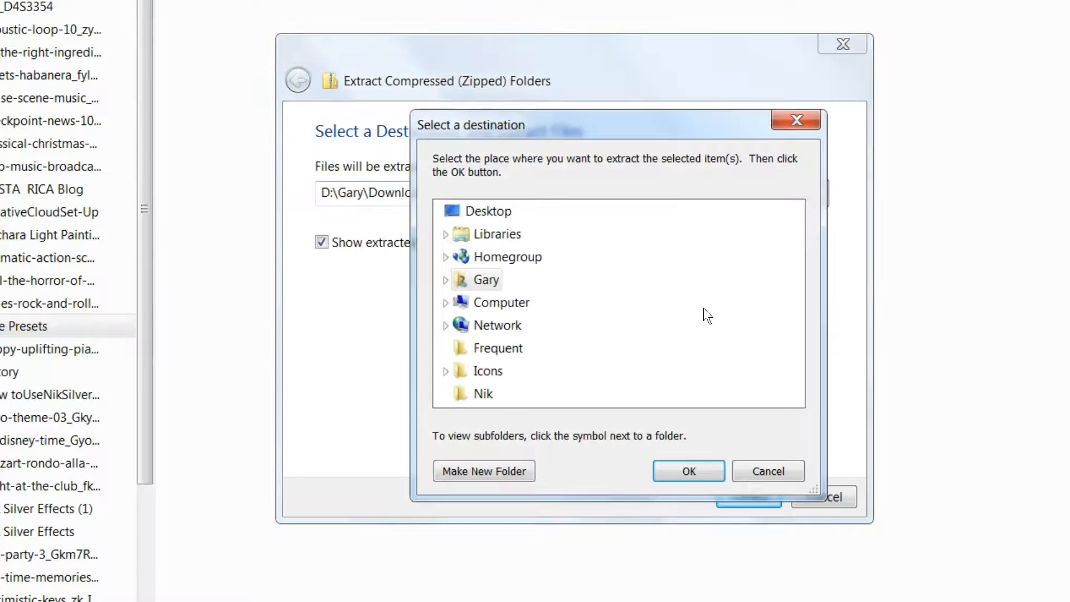
{"action": "left_click", "coordinate": [446, 280]}
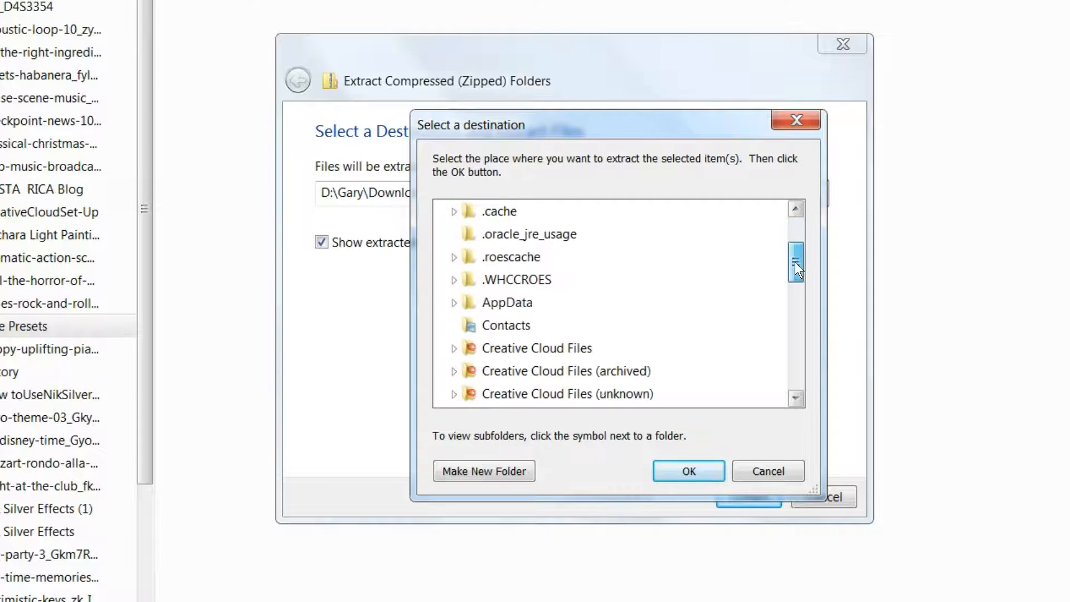
{"action": "left_click_drag", "start_coordinate": [796, 263], "coordinate": [796, 352]}
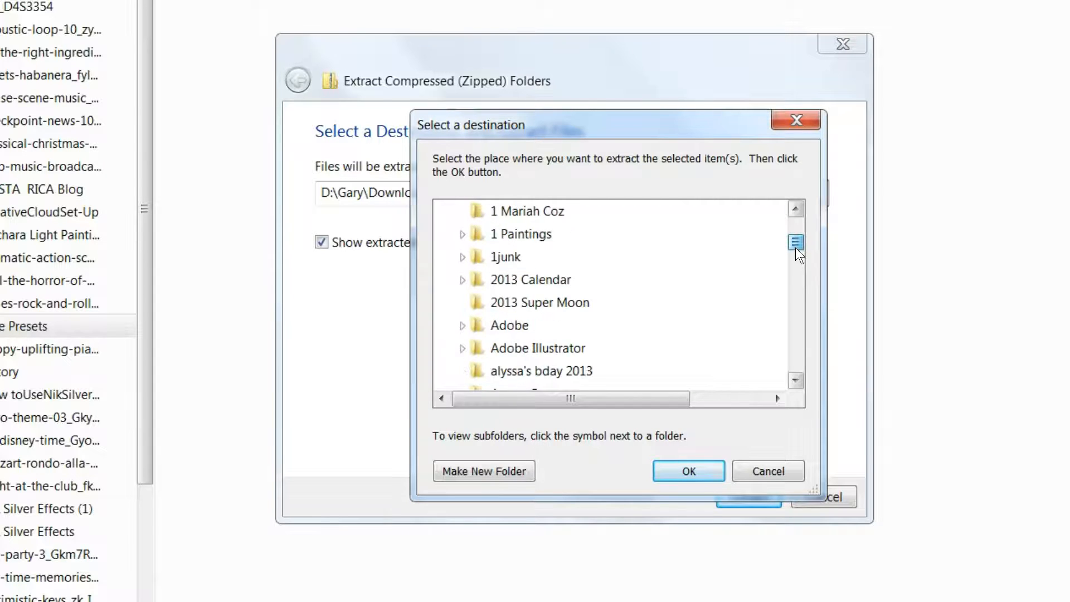
Step: Create a 'Silver Effects Custom Presets' folder and extract the presets into it
{"action": "left_click", "coordinate": [483, 471]}
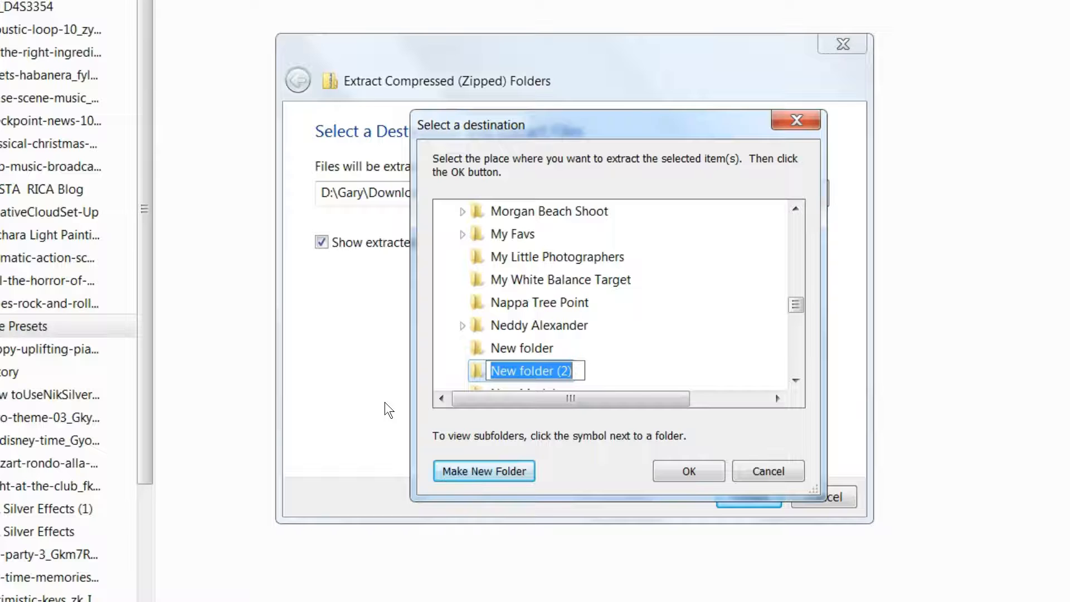
{"action": "type", "text": "Silver Effects"}
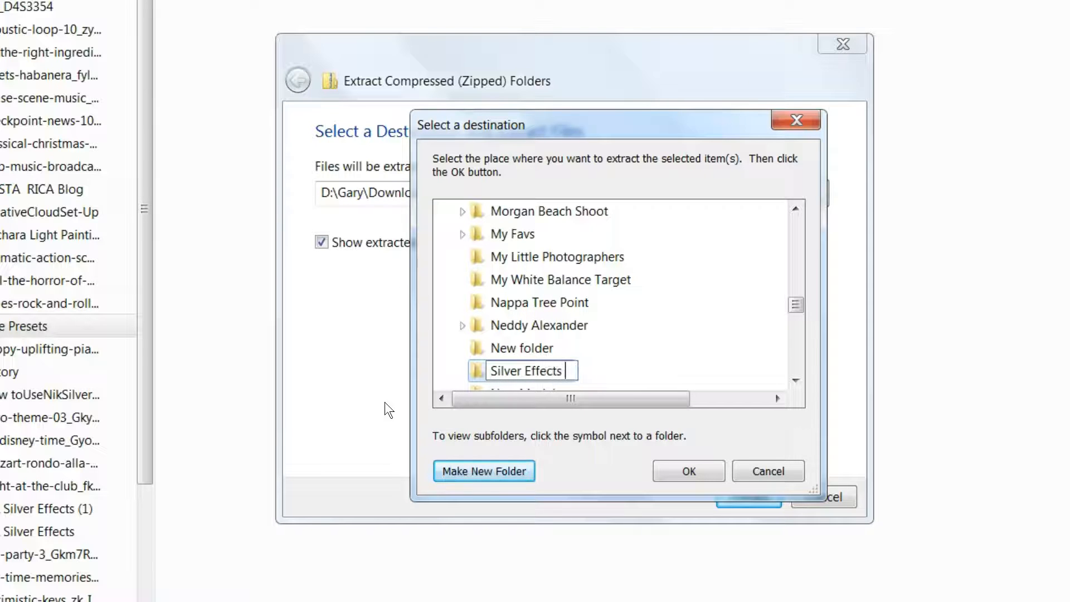
{"action": "type", "text": "P"}
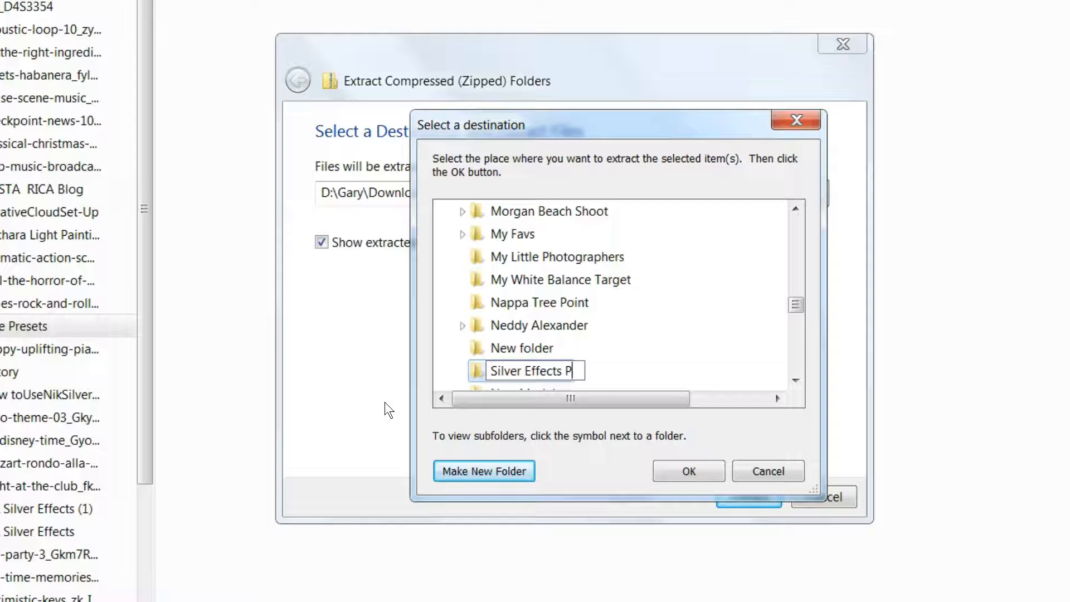
{"action": "type", "text": "Custom Presets"}
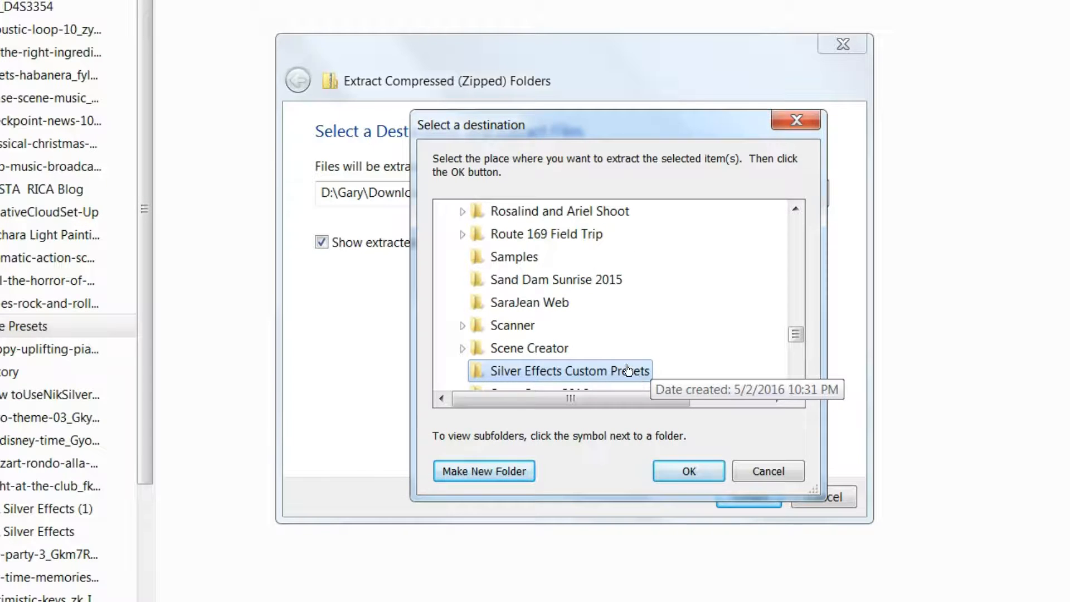
{"action": "left_click", "coordinate": [688, 471]}
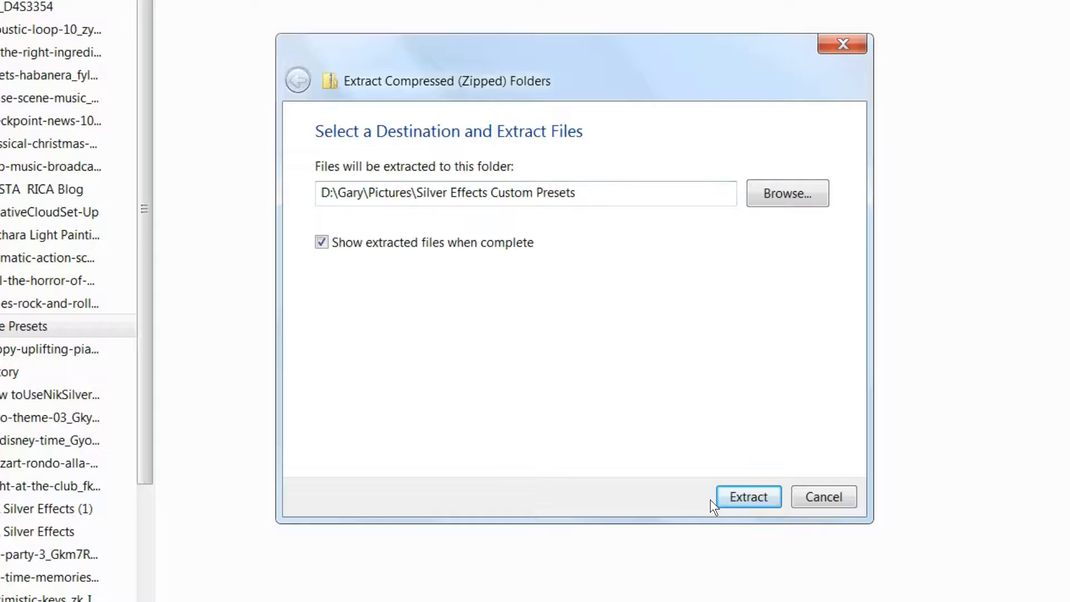
{"action": "left_click", "coordinate": [748, 496]}
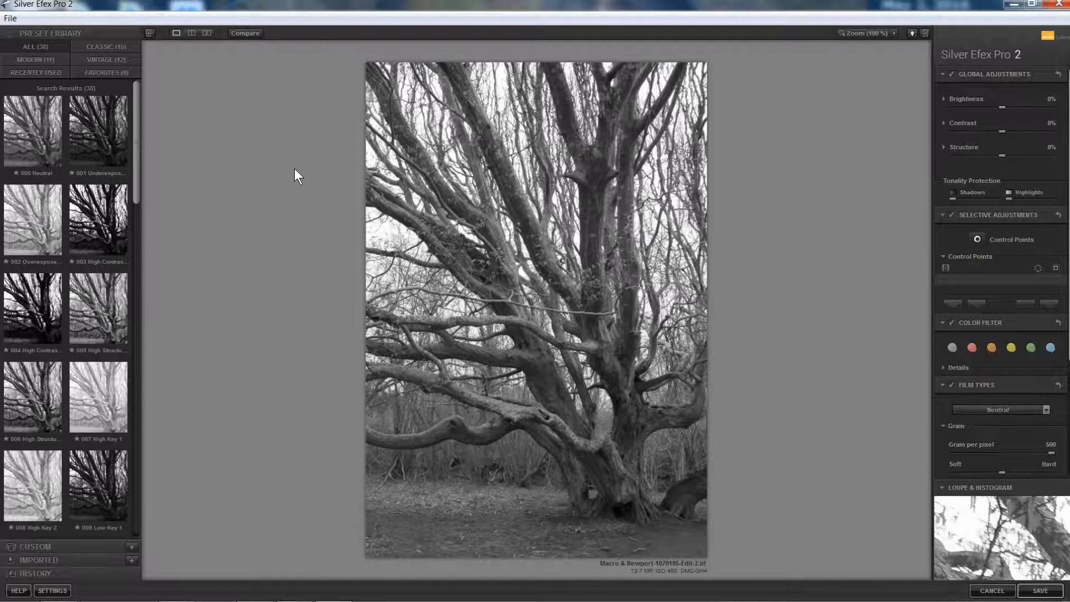
{"action": "mouse_move", "coordinate": [286, 215]}
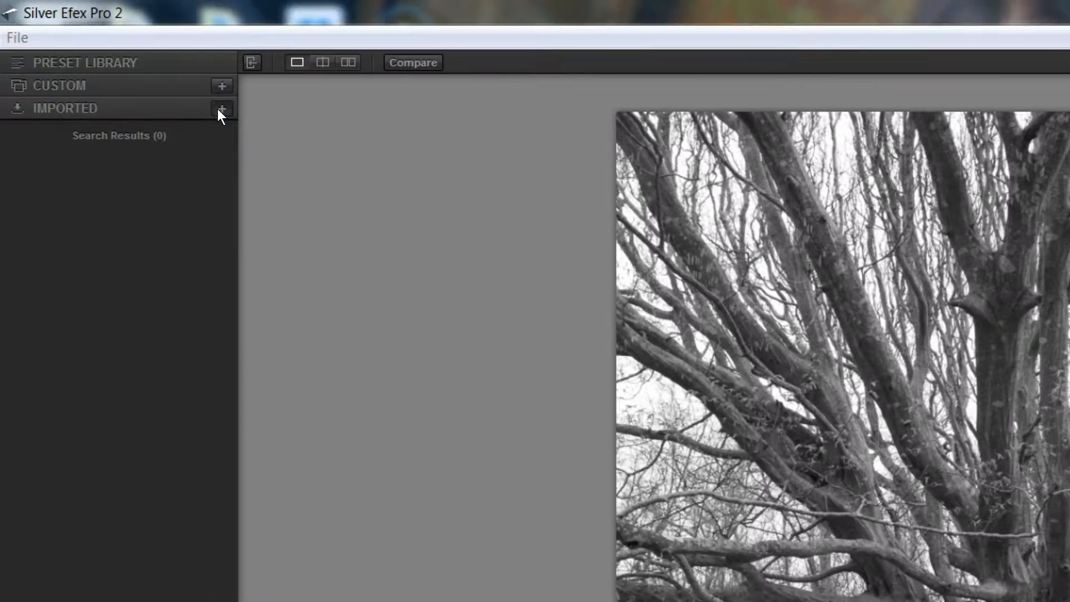
Step: Use the Imported collection's + button to bring up the .NP preset Open dialog
{"action": "left_click", "coordinate": [221, 107]}
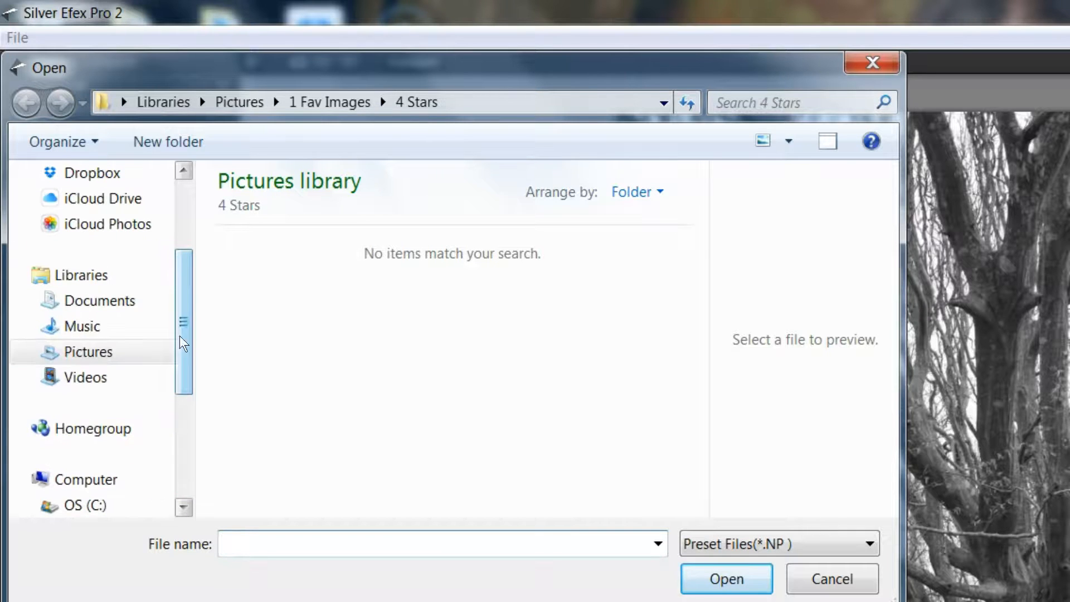
Step: Import the ten .NP files from Pictures > Silver Effects Custom Presets
{"action": "left_click", "coordinate": [26, 103]}
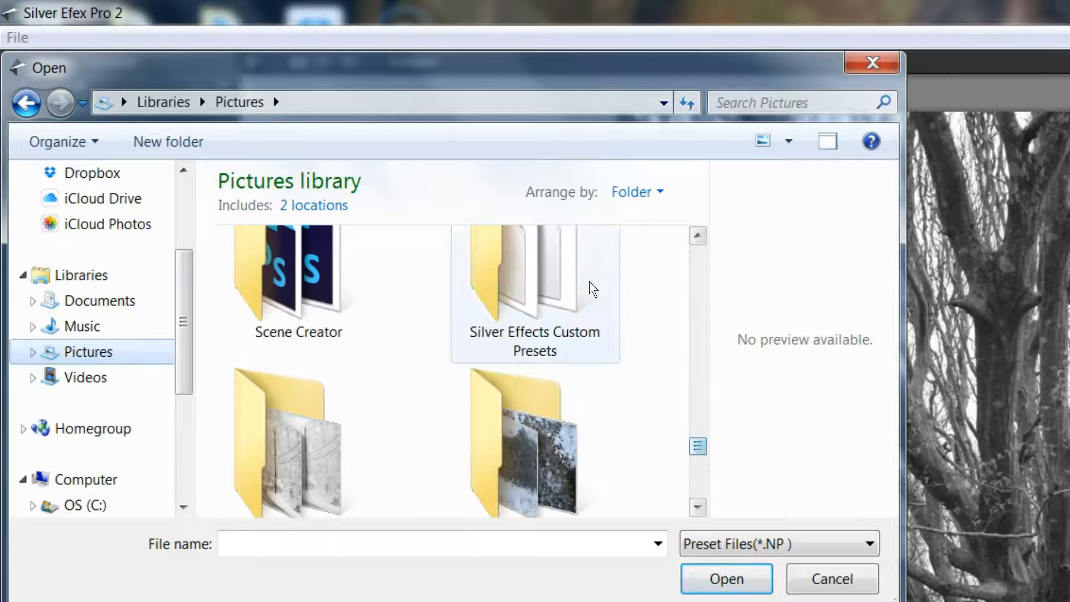
{"action": "double_click", "coordinate": [535, 279]}
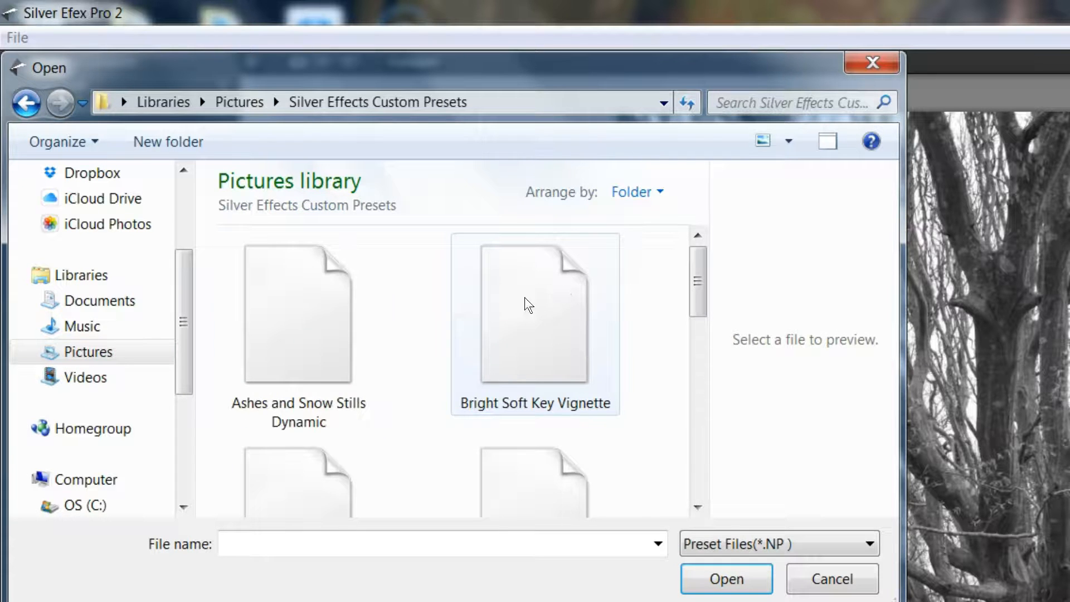
{"action": "left_click", "coordinate": [298, 314]}
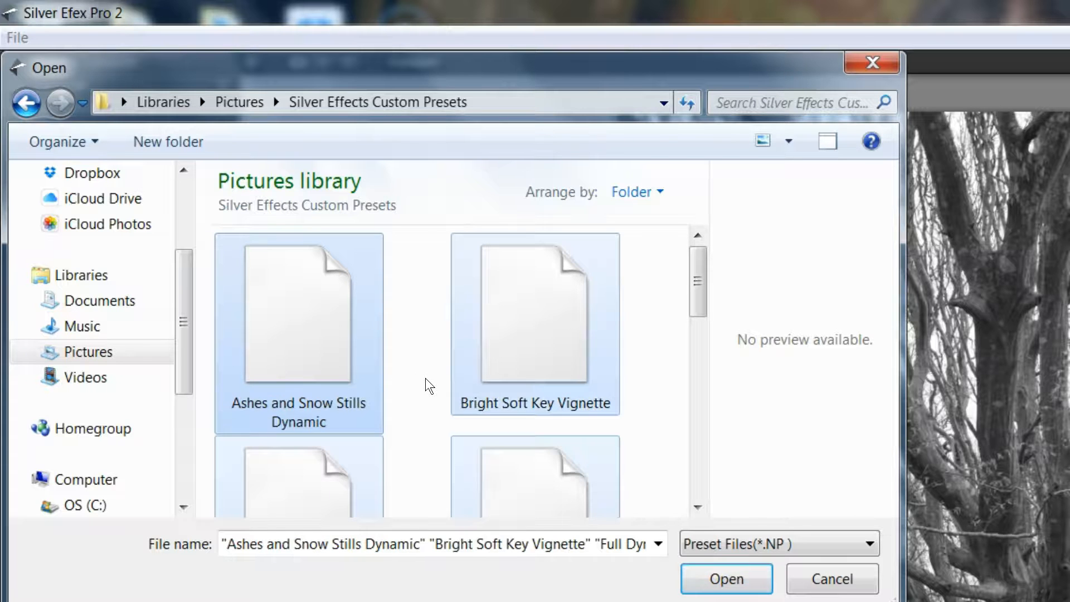
{"action": "mouse_move", "coordinate": [519, 381]}
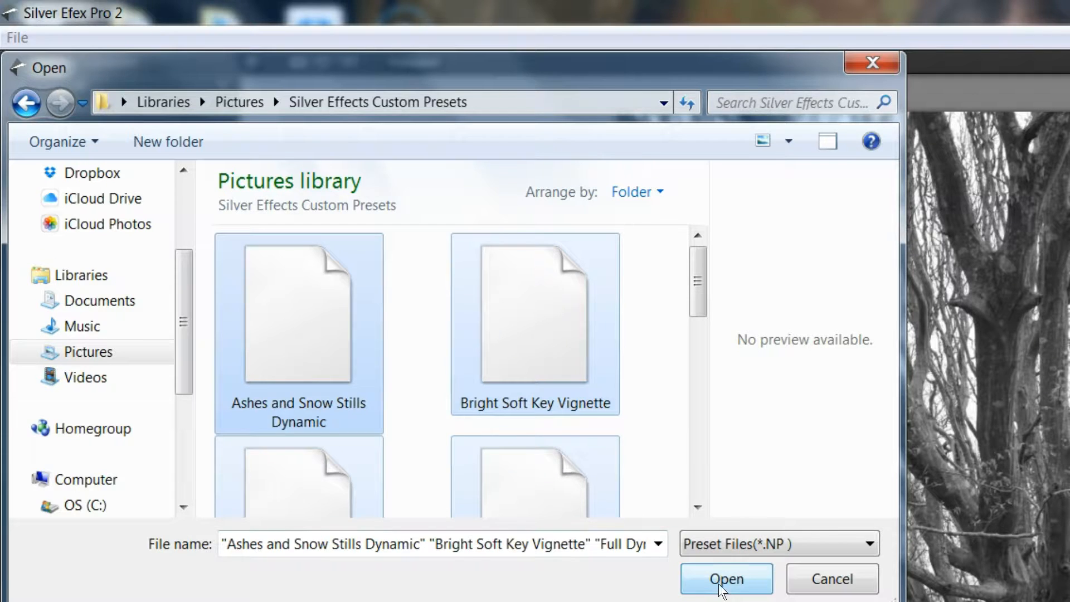
{"action": "left_click", "coordinate": [725, 579]}
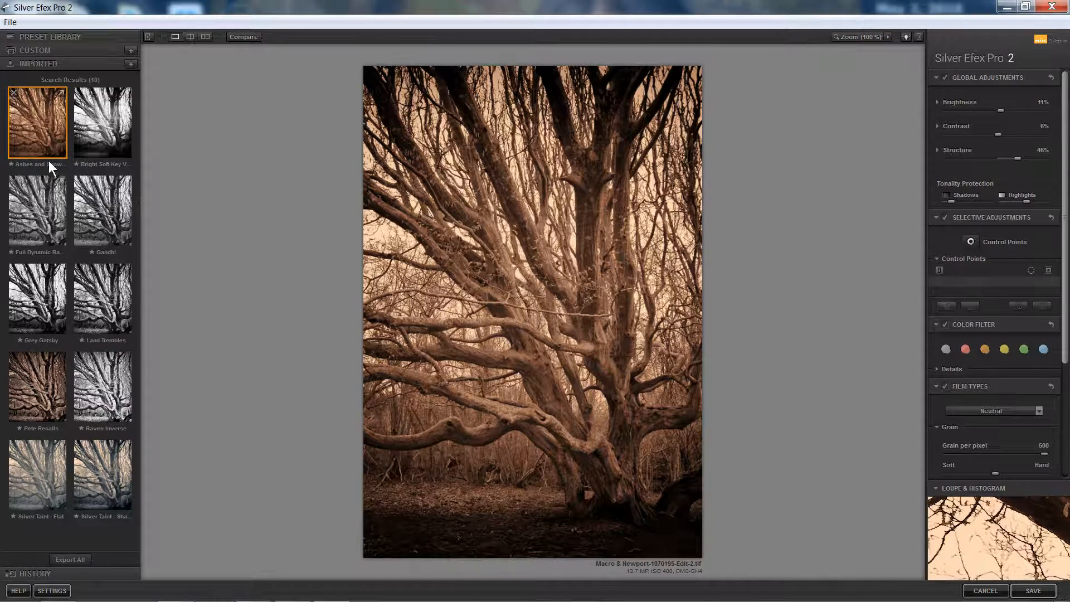
Step: Preview Bright Soft Key Vignette, Grey Gatsby, Land Trembles, Pete Recalls, Raven Inverse and Silver Taint presets
{"action": "left_click", "coordinate": [102, 122]}
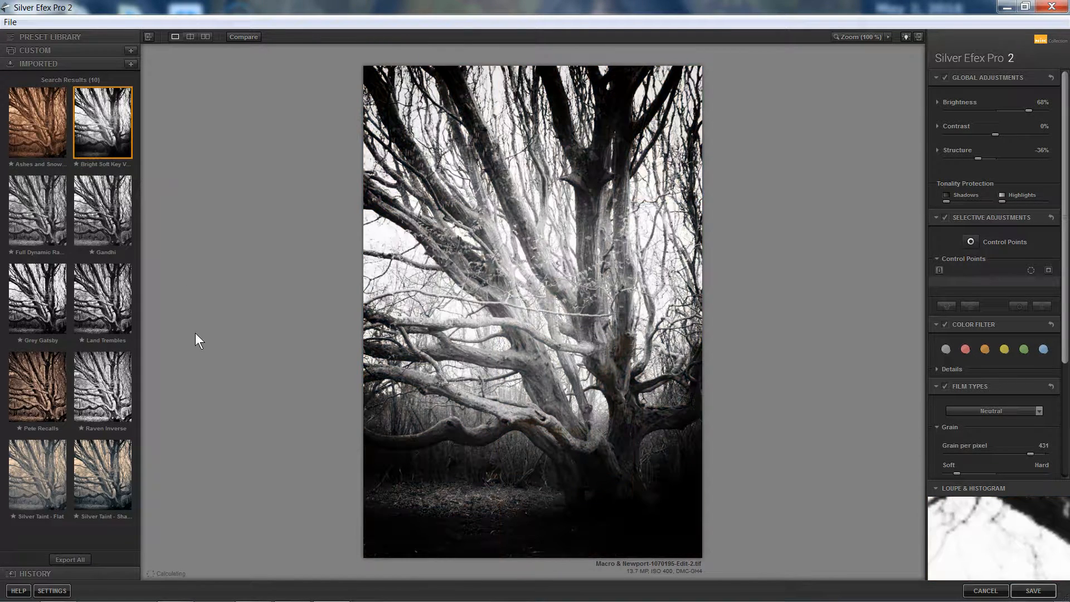
{"action": "left_click", "coordinate": [37, 209]}
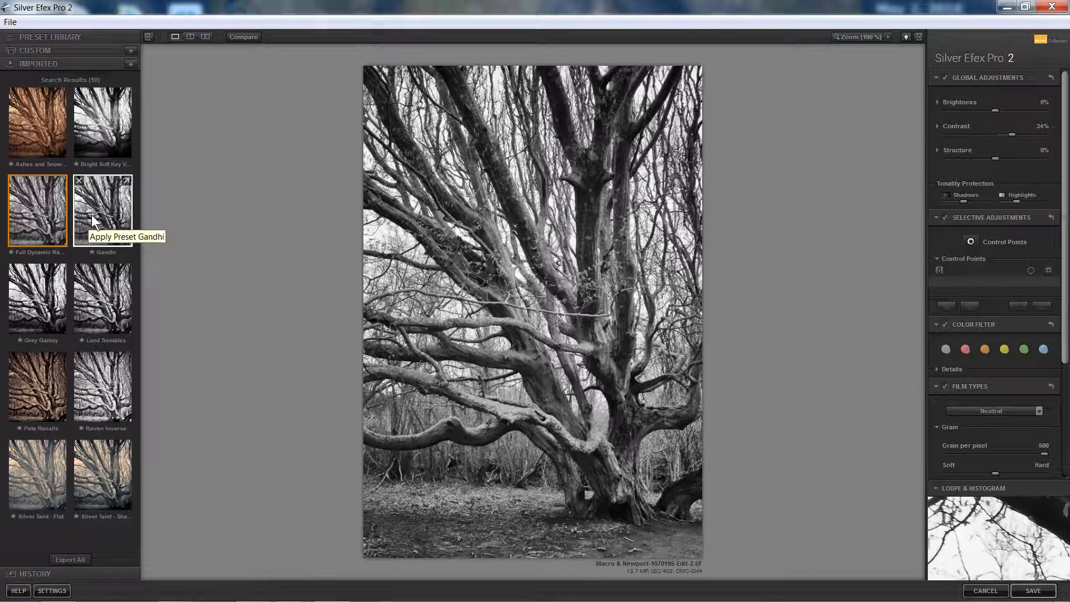
{"action": "left_click", "coordinate": [102, 210]}
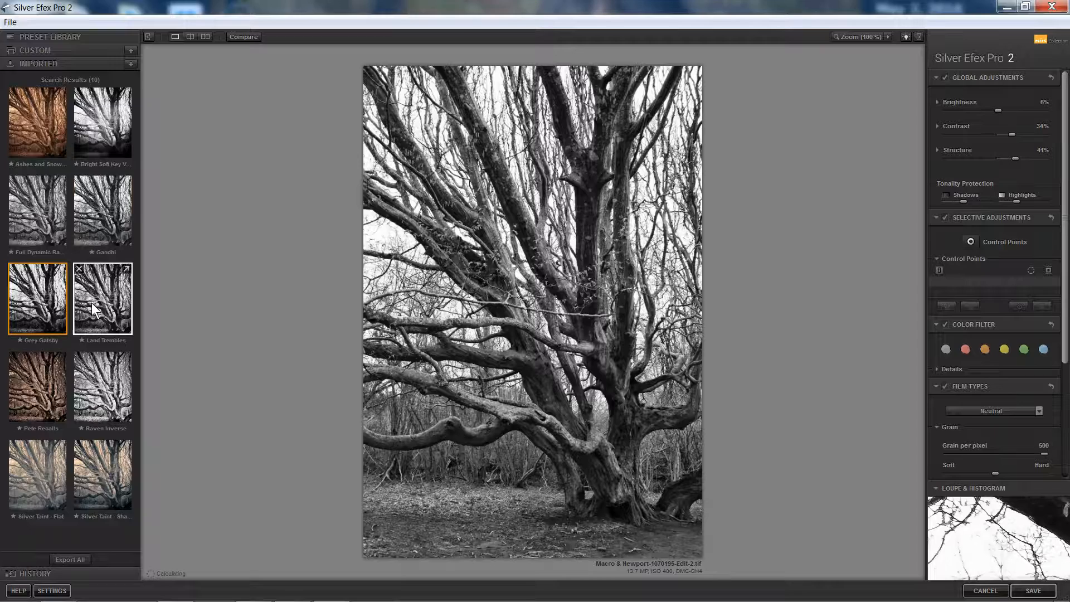
{"action": "left_click", "coordinate": [102, 298]}
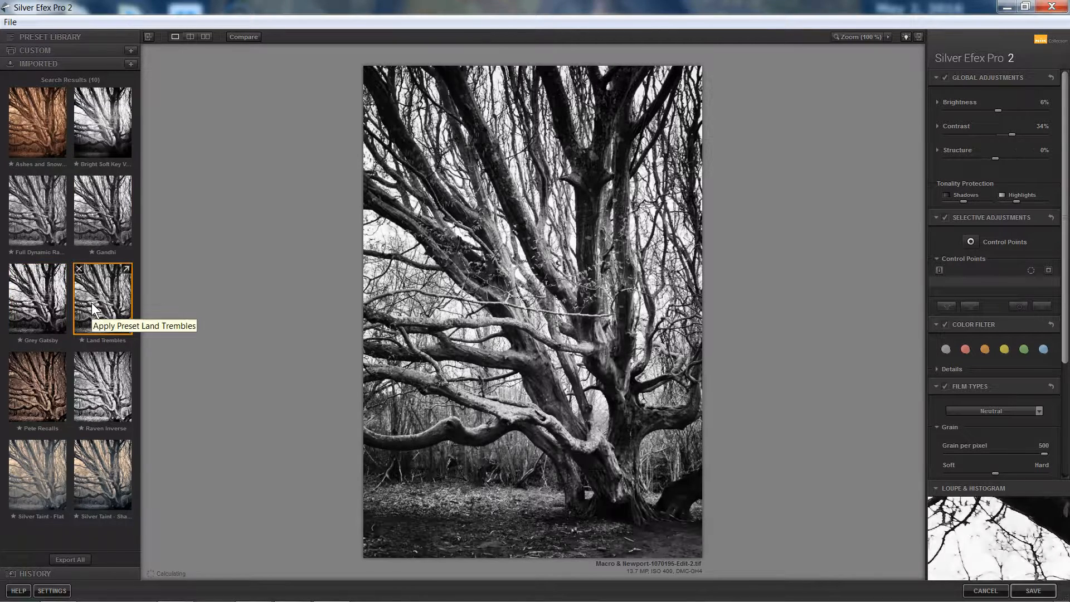
{"action": "left_click", "coordinate": [37, 387]}
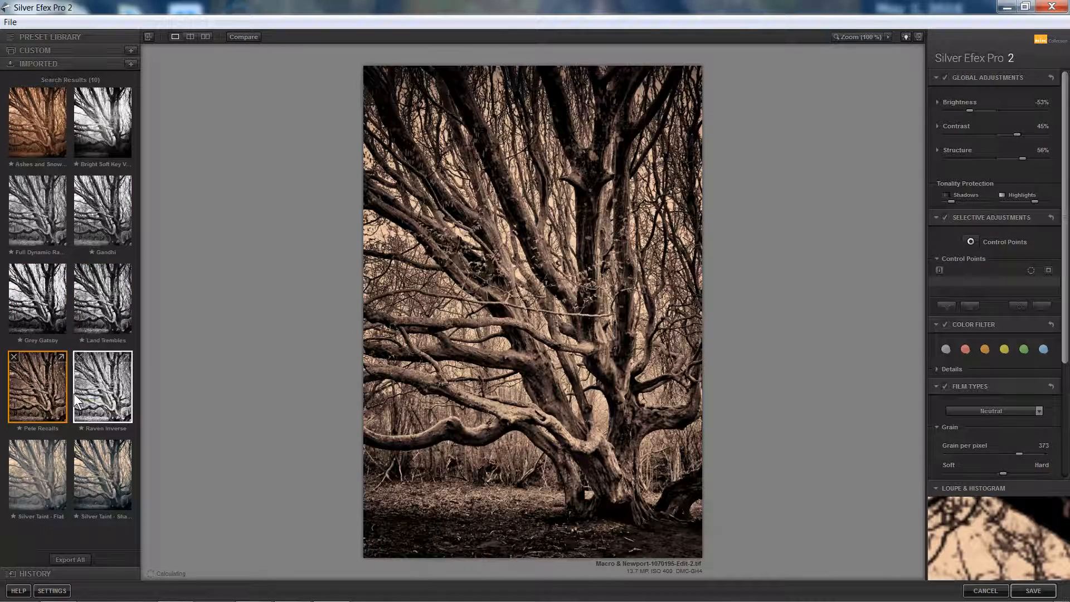
{"action": "left_click", "coordinate": [103, 387]}
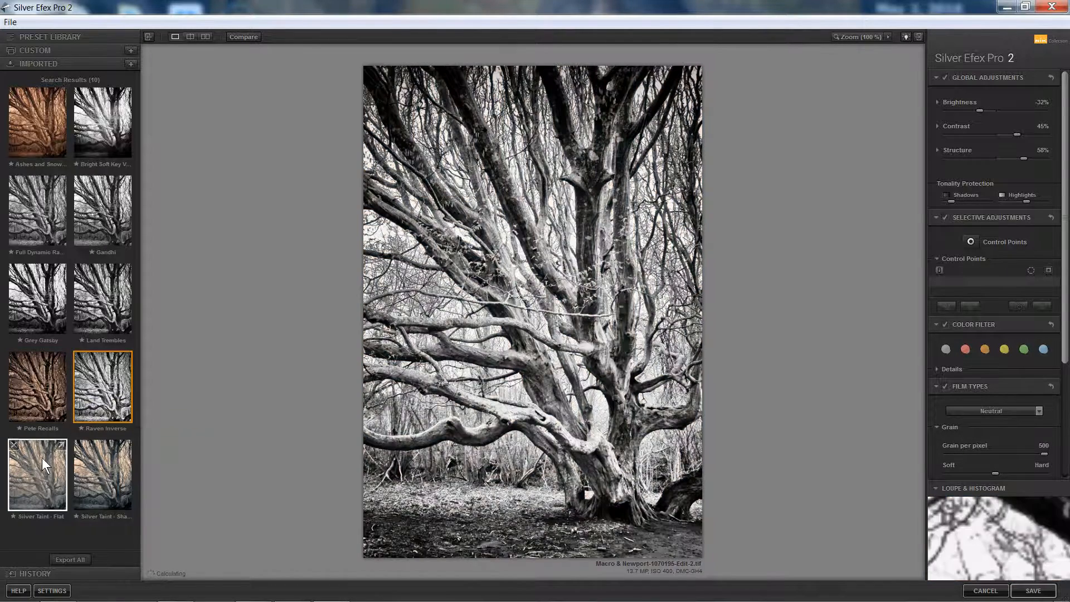
{"action": "left_click", "coordinate": [37, 474]}
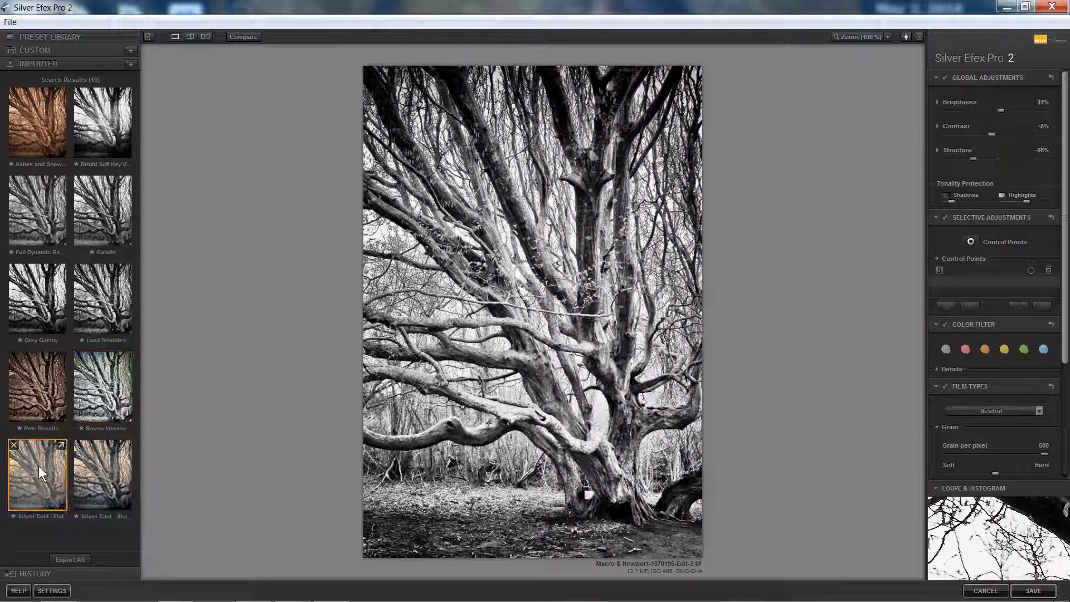
{"action": "left_click", "coordinate": [102, 474]}
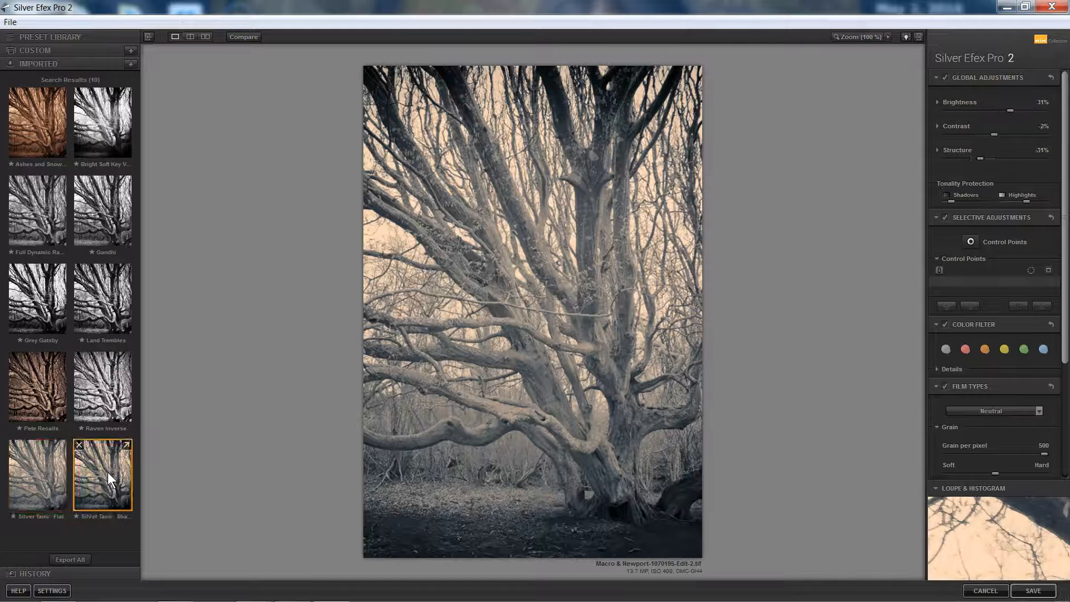
{"action": "left_click", "coordinate": [103, 474]}
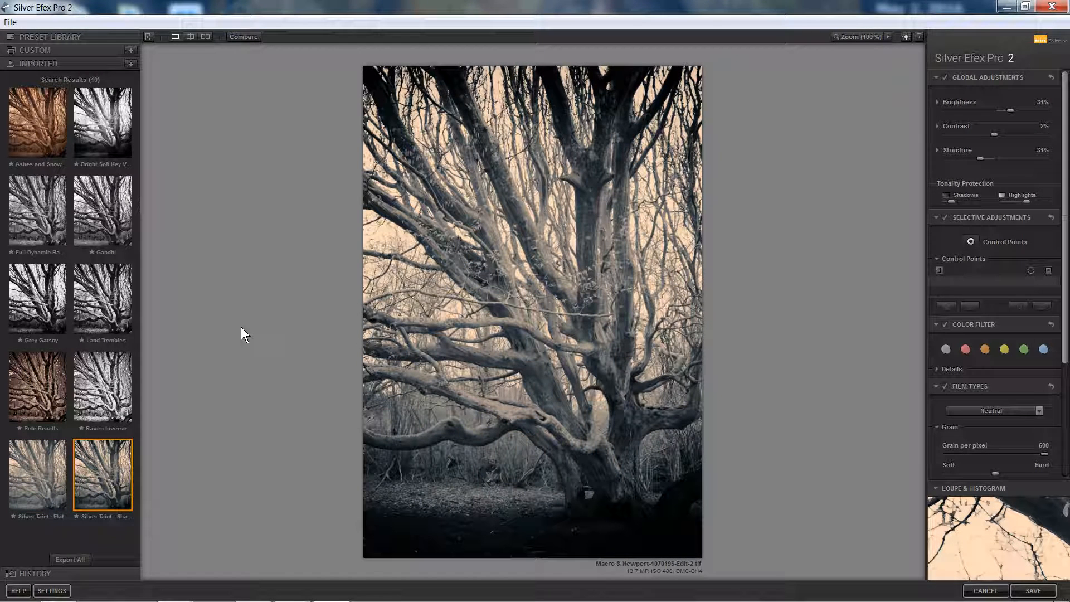